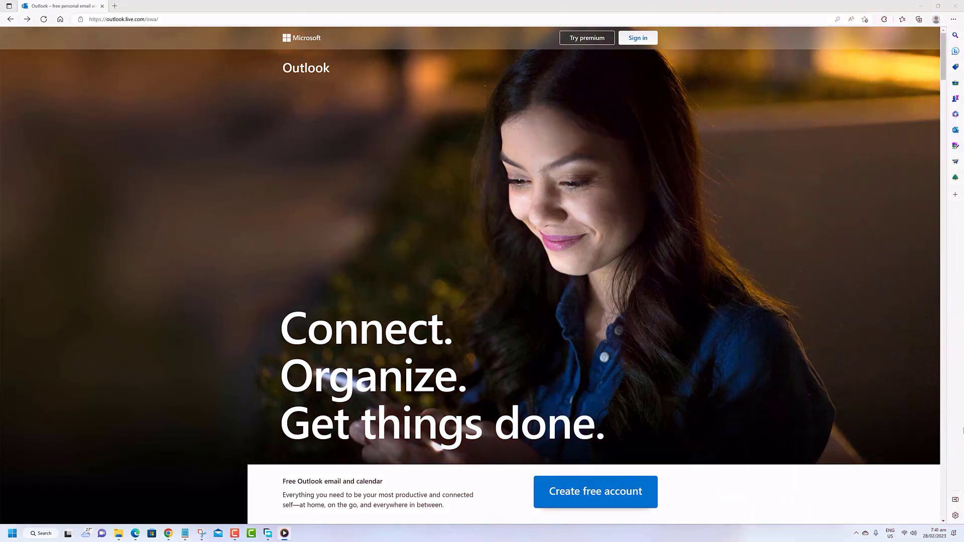
- Choose Sign in on the Outlook home page to reach the Microsoft sign-in page
{"action": "left_click", "coordinate": [637, 37]}
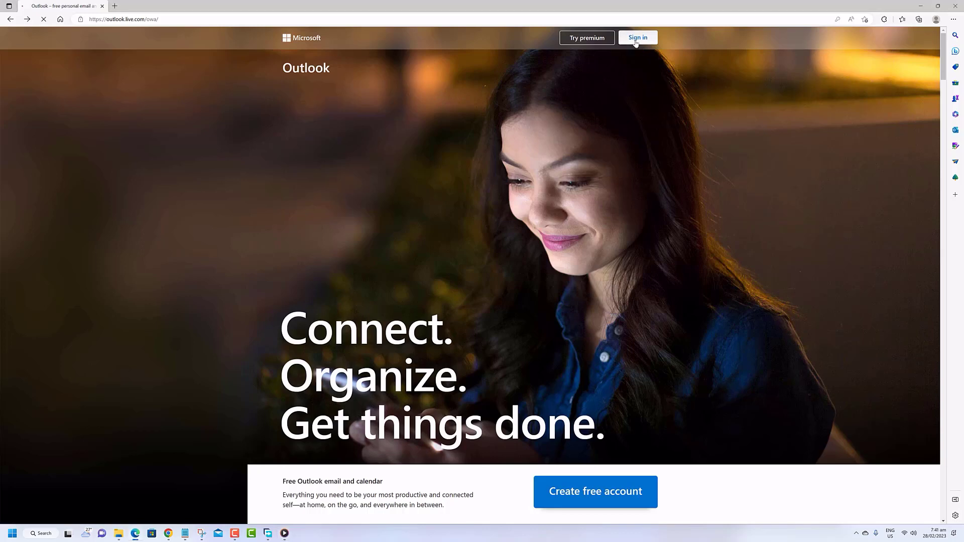
{"action": "left_click", "coordinate": [638, 38]}
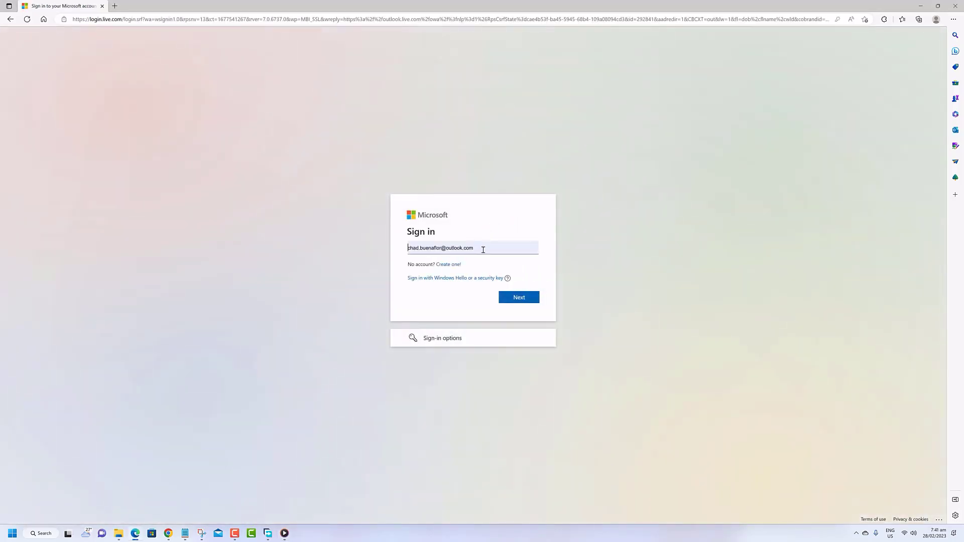
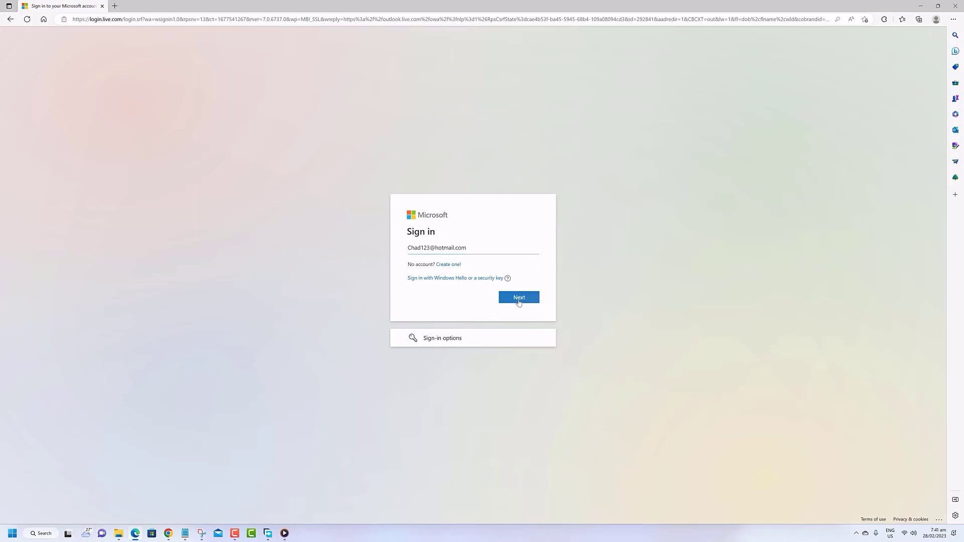
{"action": "left_click", "coordinate": [518, 298]}
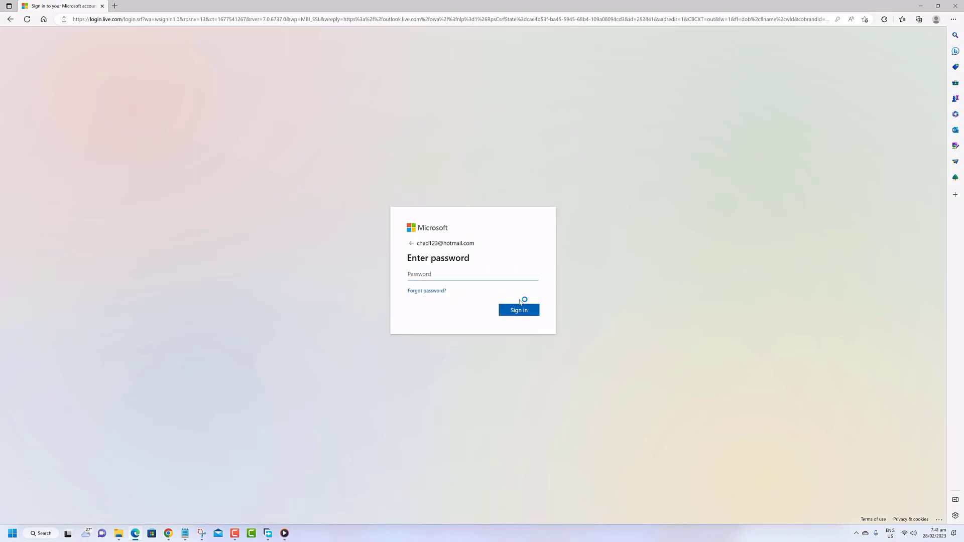
{"action": "left_click", "coordinate": [518, 310]}
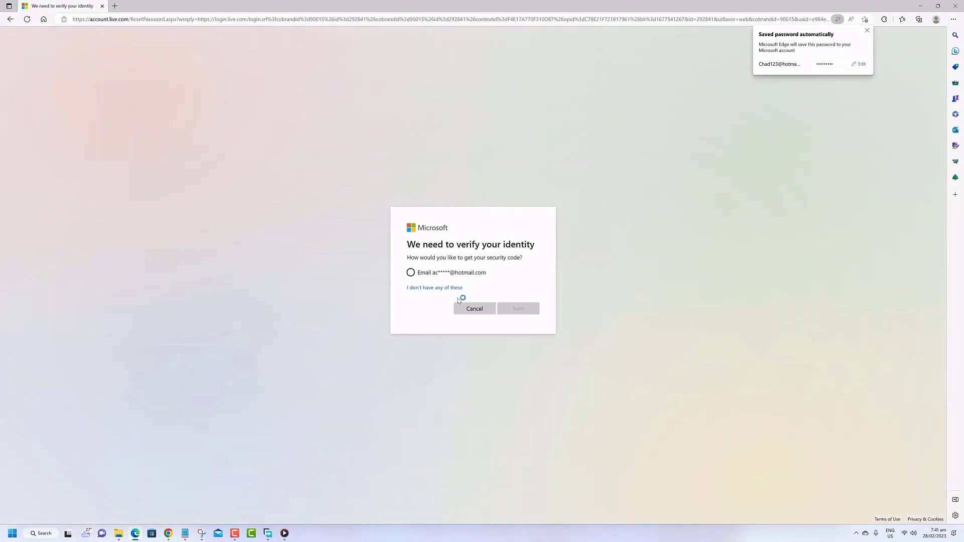
{"action": "mouse_move", "coordinate": [635, 308]}
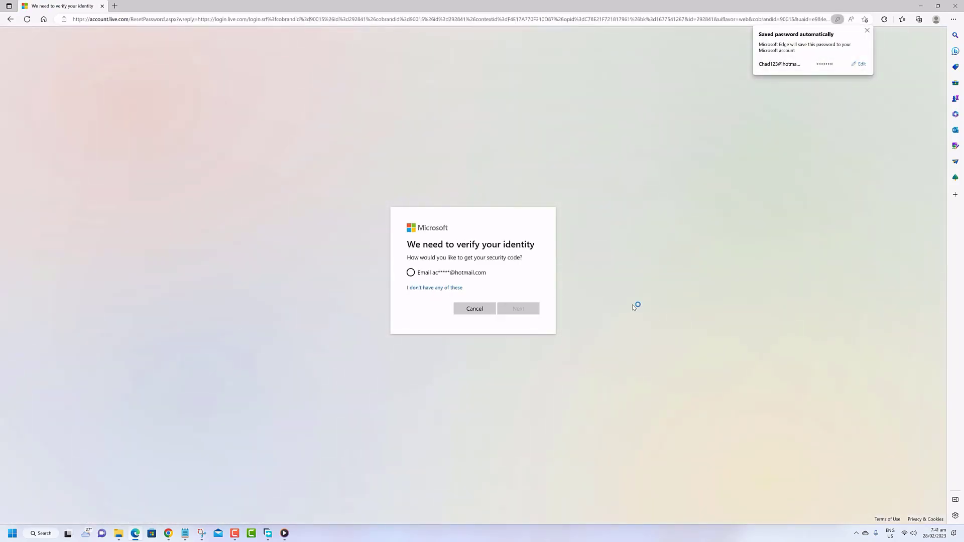
- Report having none of the verification options to move to Recover your account
{"action": "left_click", "coordinate": [434, 288]}
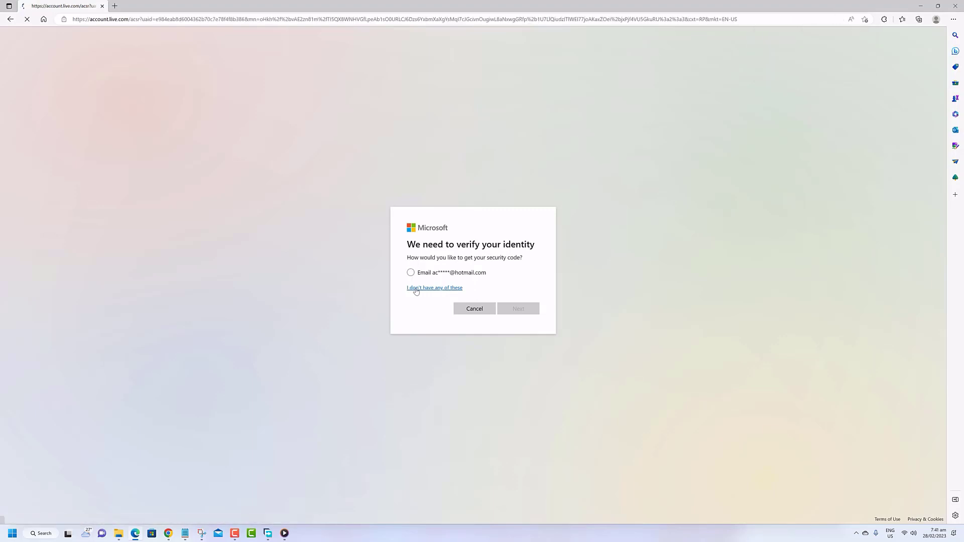
{"action": "left_click", "coordinate": [434, 288]}
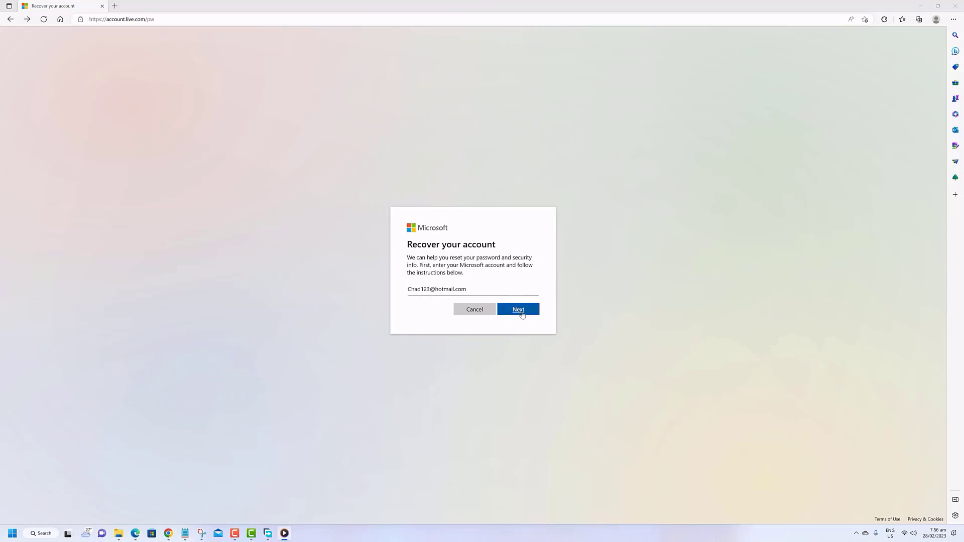
- Continue recovery for the Hotmail address and again report having none of the options
{"action": "left_click", "coordinate": [519, 309]}
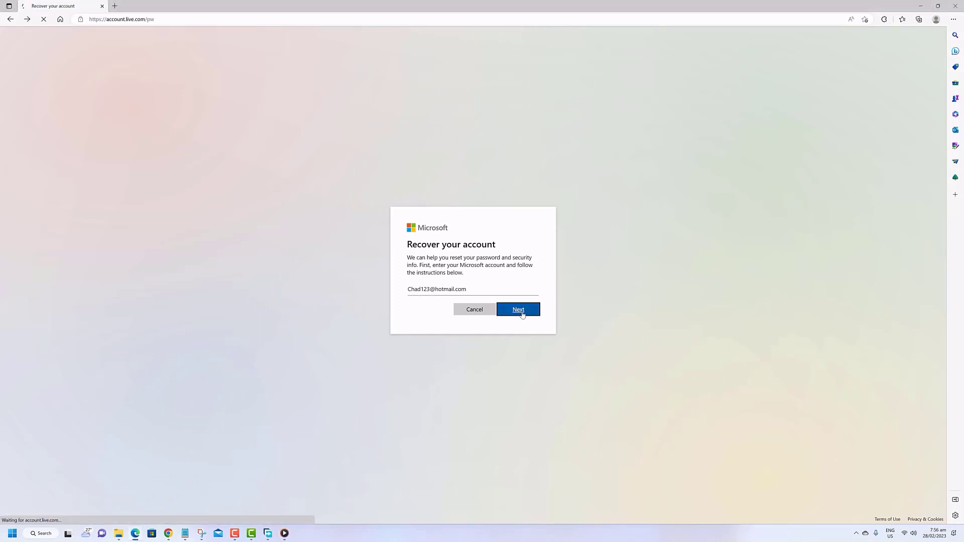
{"action": "left_click", "coordinate": [519, 309]}
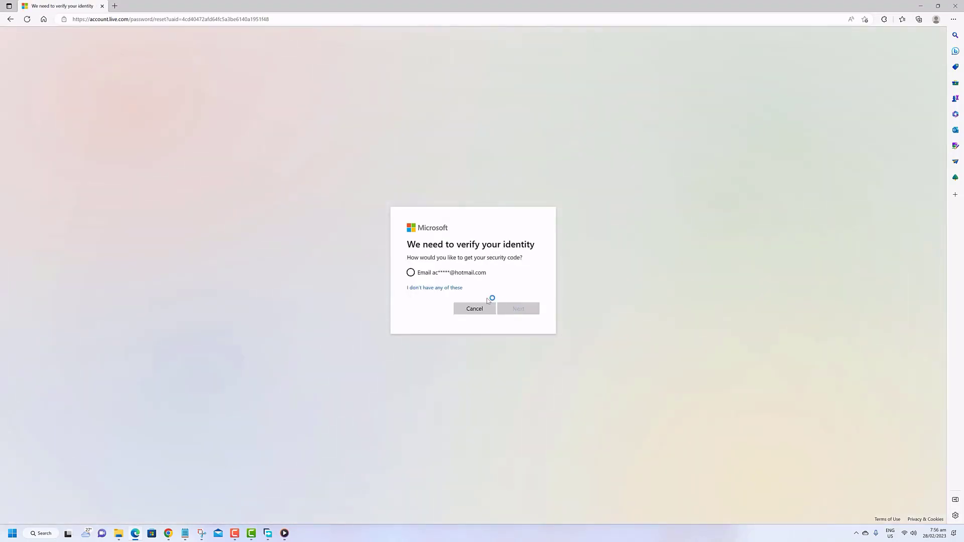
{"action": "left_click", "coordinate": [474, 308]}
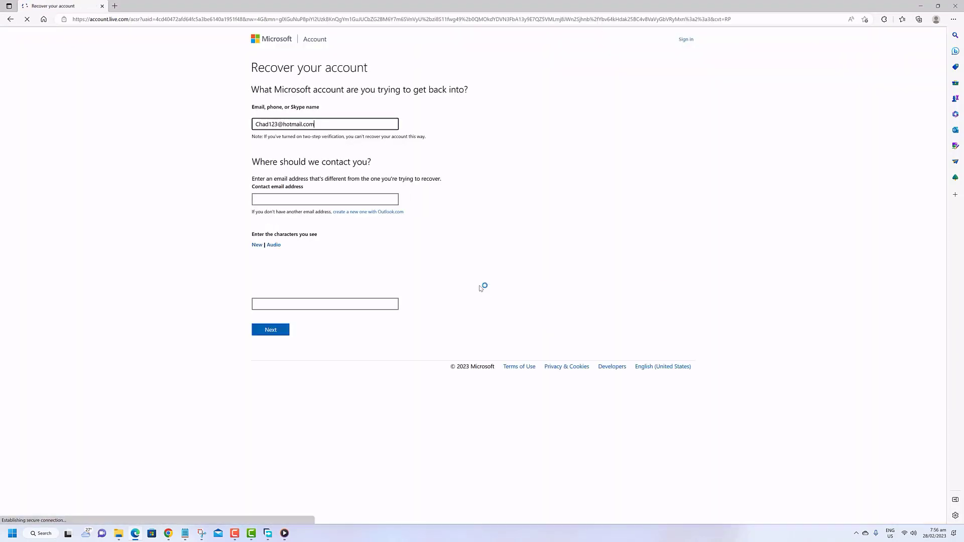